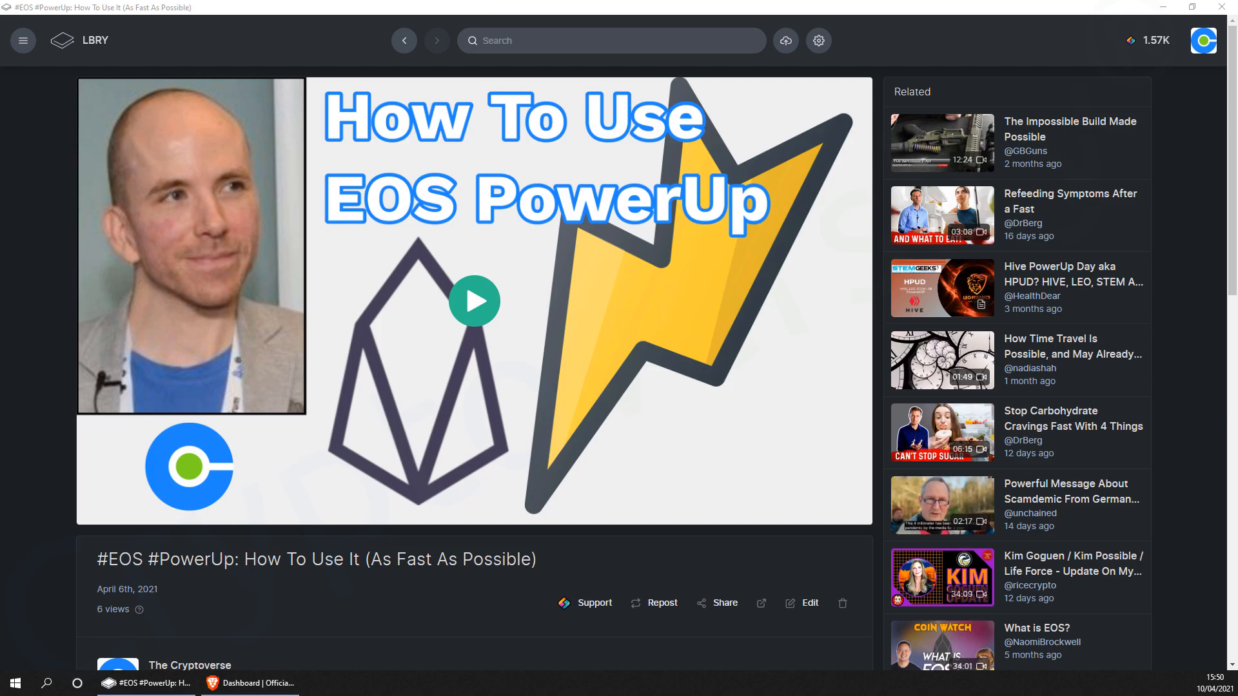
Leave the LBRY EOS PowerUp video for the EOS Authority dashboard with no accounts linked
{"action": "left_click", "coordinate": [249, 684]}
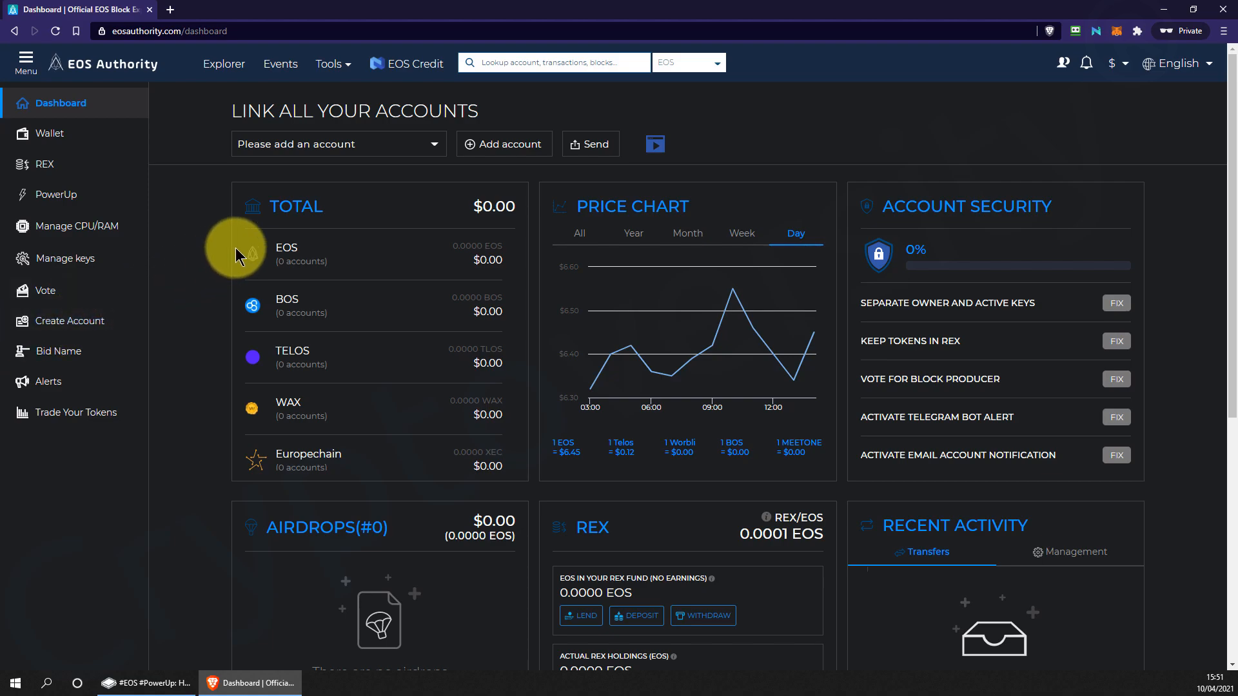
Link the EOS account through Anchor so the dashboard shows its $31.34 balance and airdrops
{"action": "left_click", "coordinate": [504, 143]}
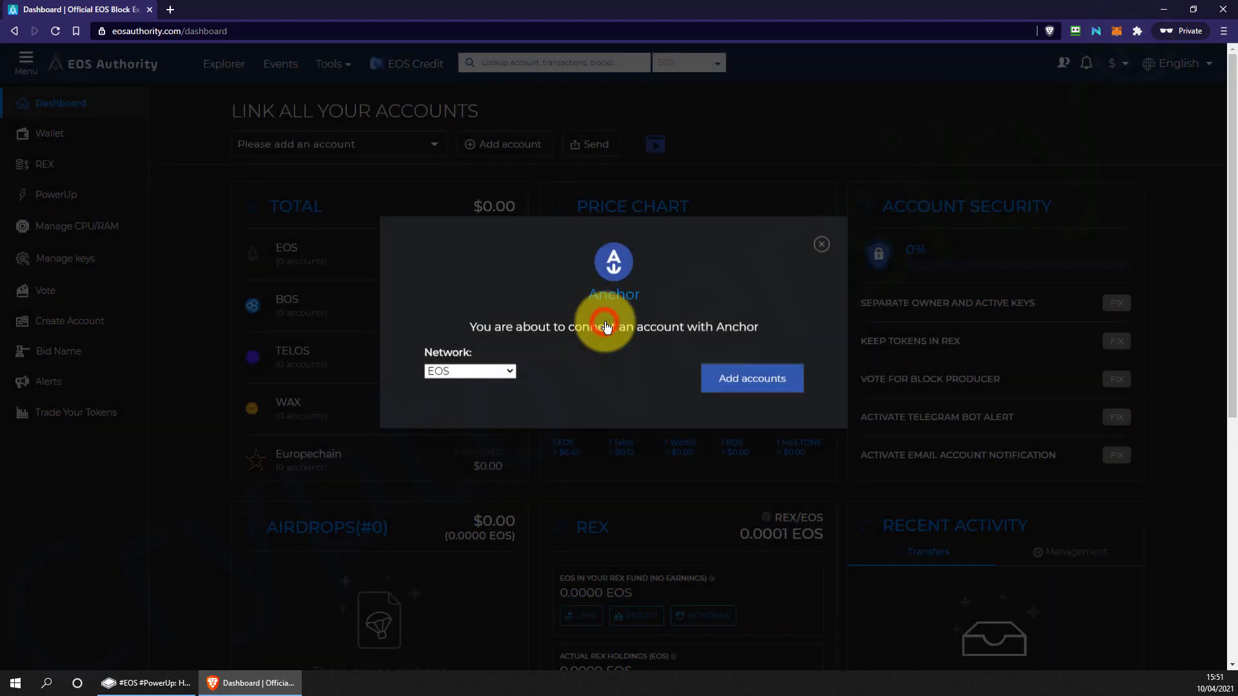
{"action": "left_click", "coordinate": [751, 377]}
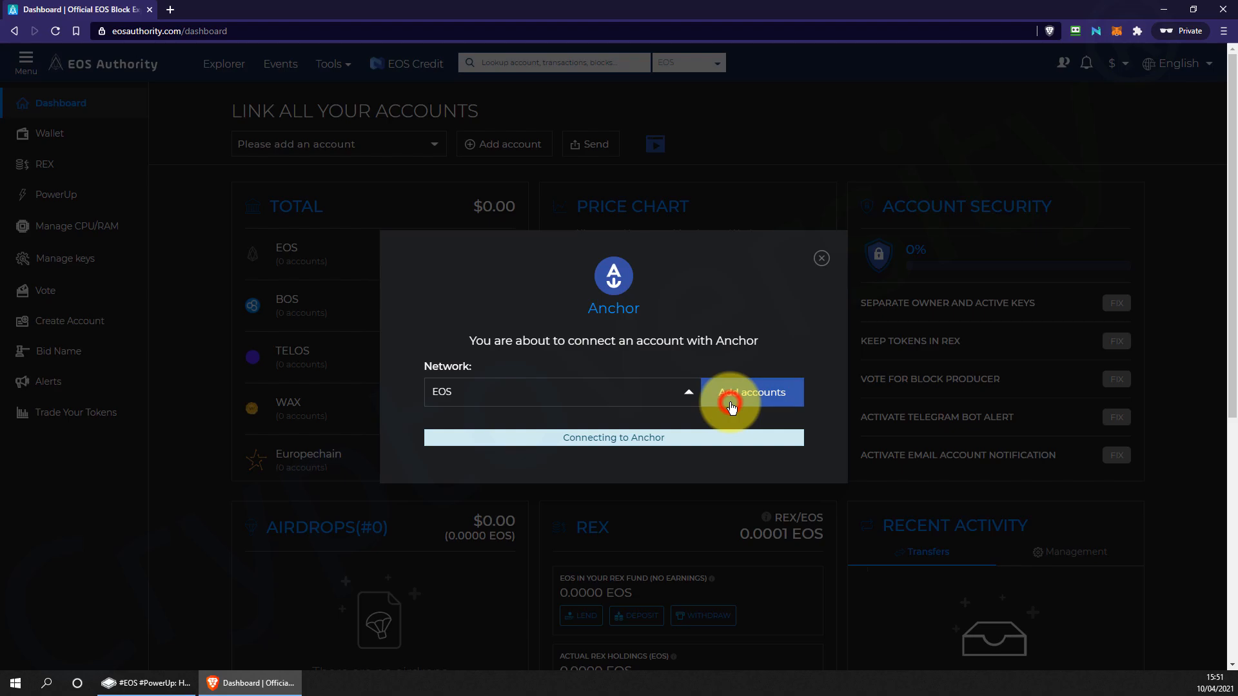
{"action": "left_click", "coordinate": [752, 392]}
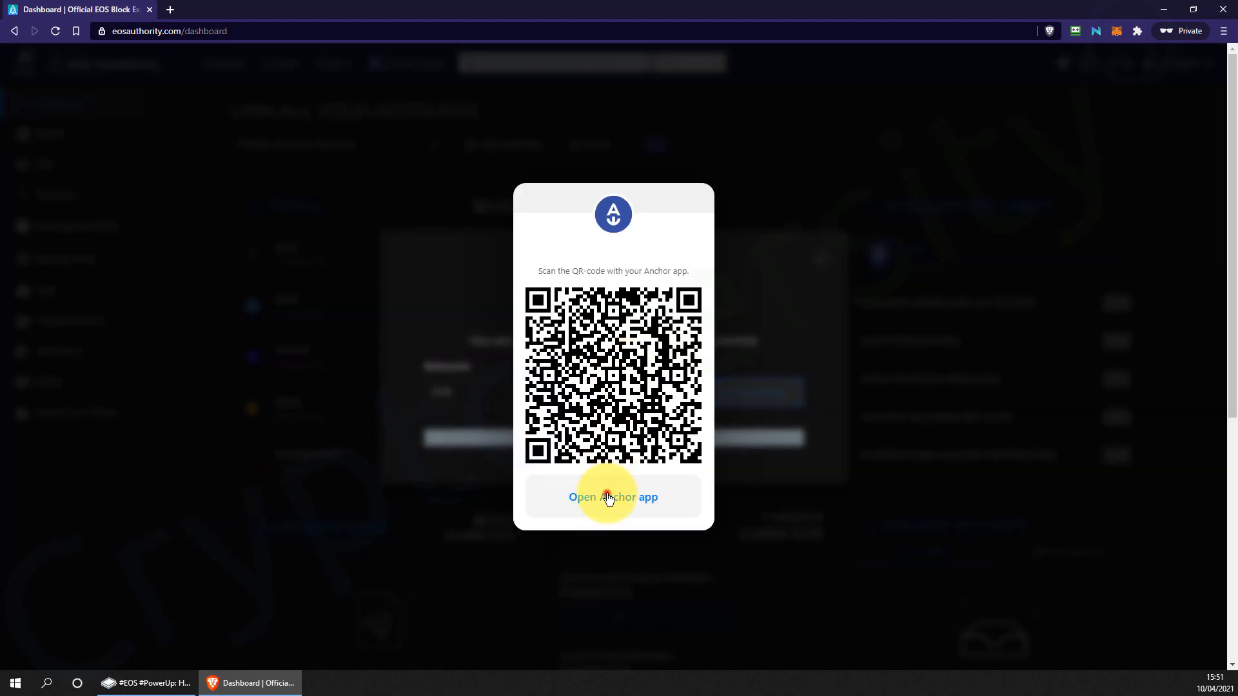
{"action": "left_click", "coordinate": [612, 497]}
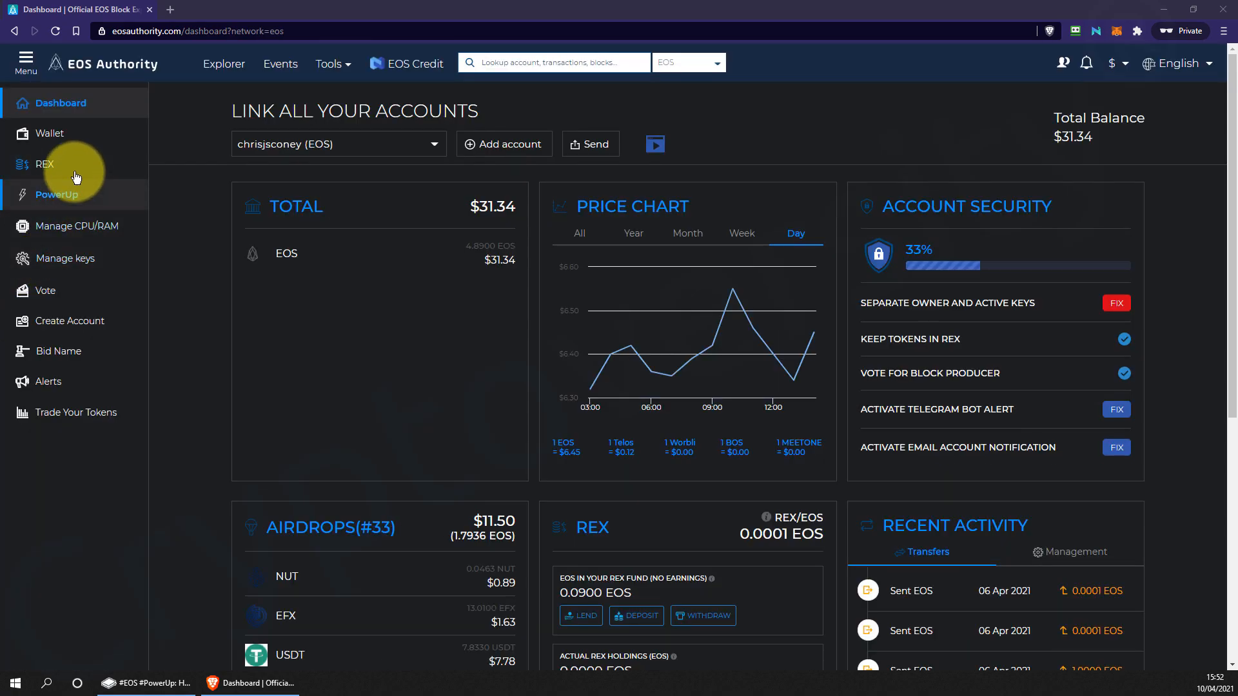
Reach the Lend/Unlend REX section with 3.7898 EOS prefilled as the amount to lend
{"action": "left_click", "coordinate": [44, 163]}
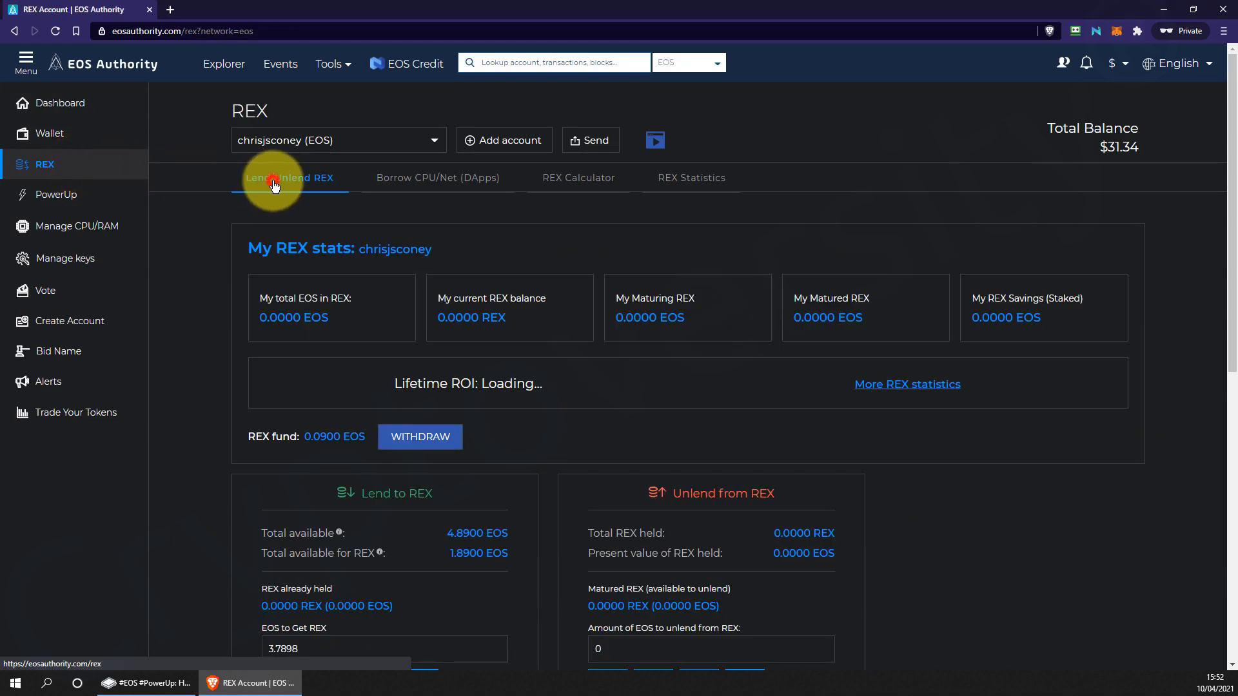
{"action": "left_click", "coordinate": [287, 176]}
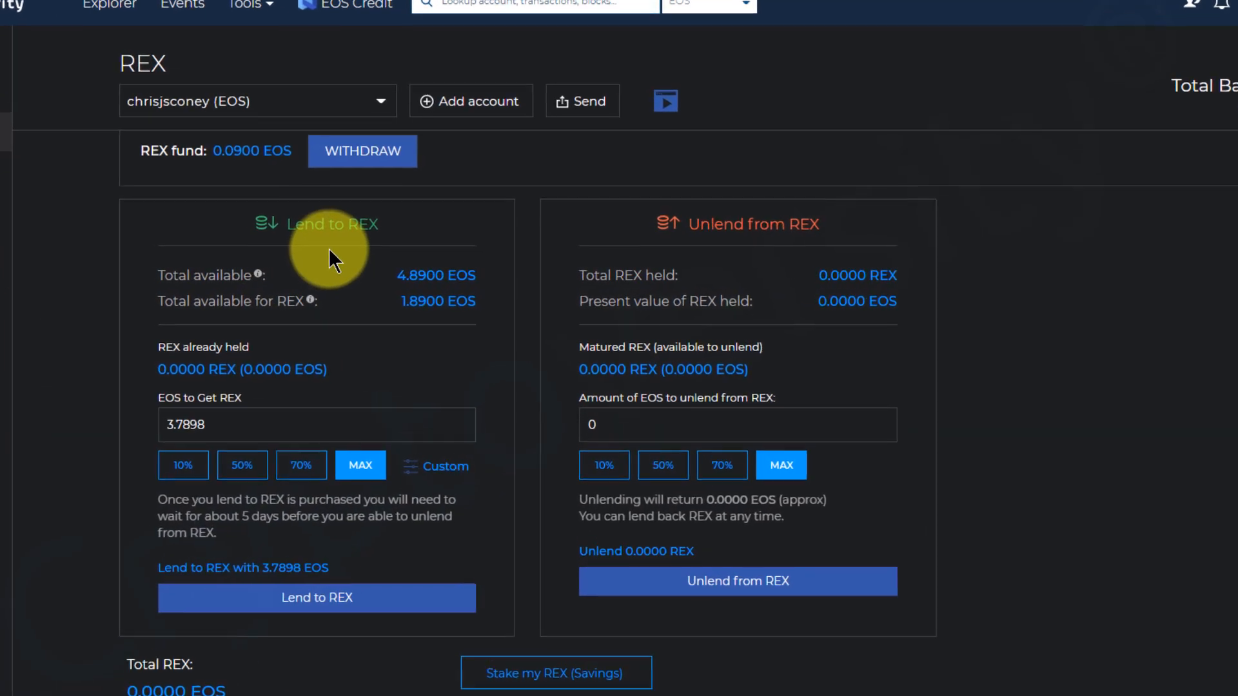
{"action": "scroll", "scroll_direction": "down", "scroll_amount": 3}
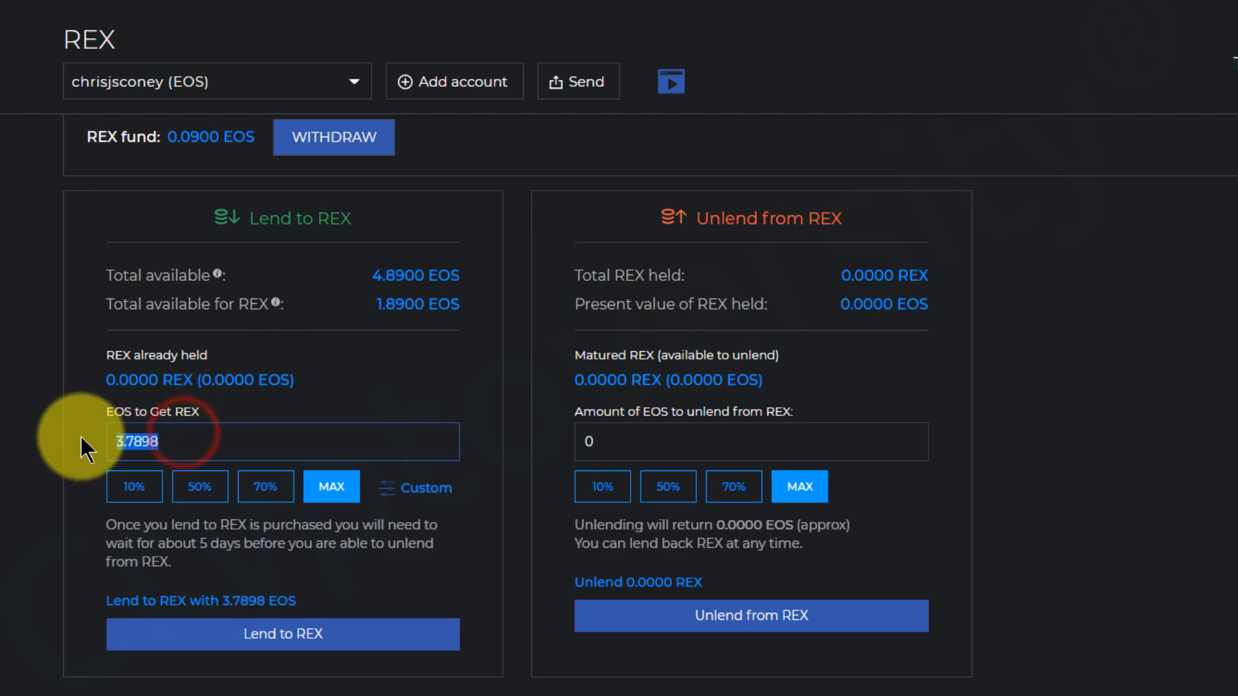
{"action": "mouse_move", "coordinate": [37, 393]}
{"action": "type", "text": "3"}
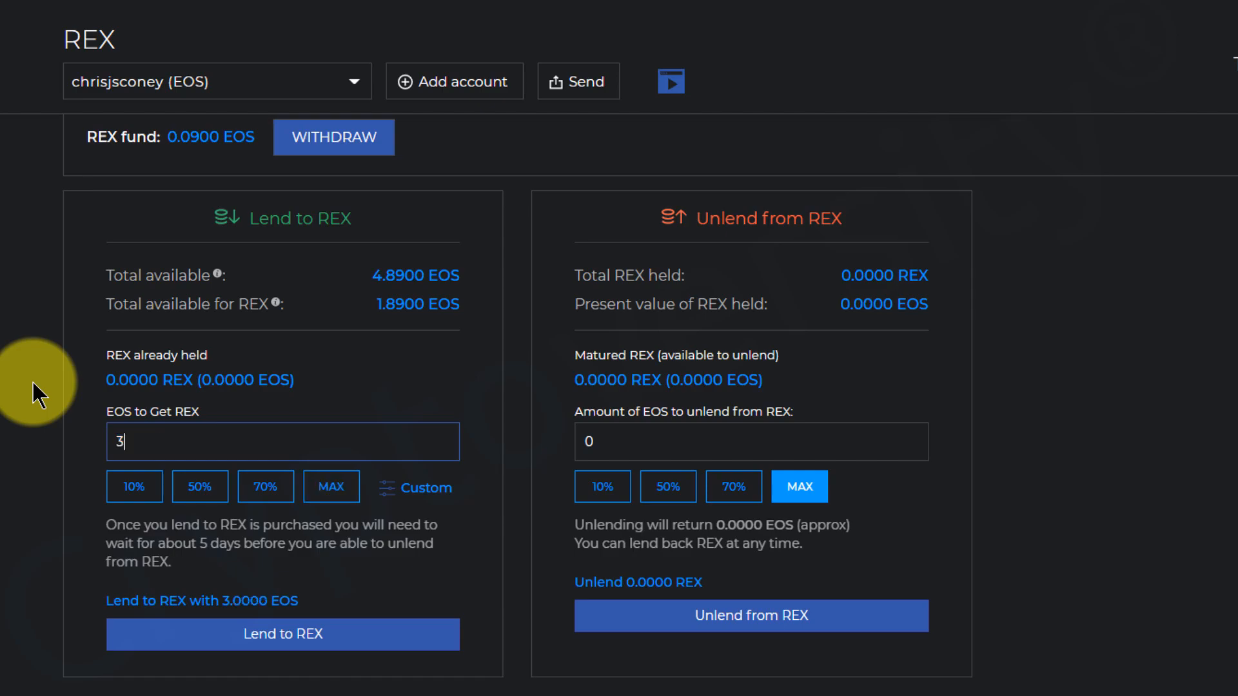
{"action": "mouse_move", "coordinate": [206, 568]}
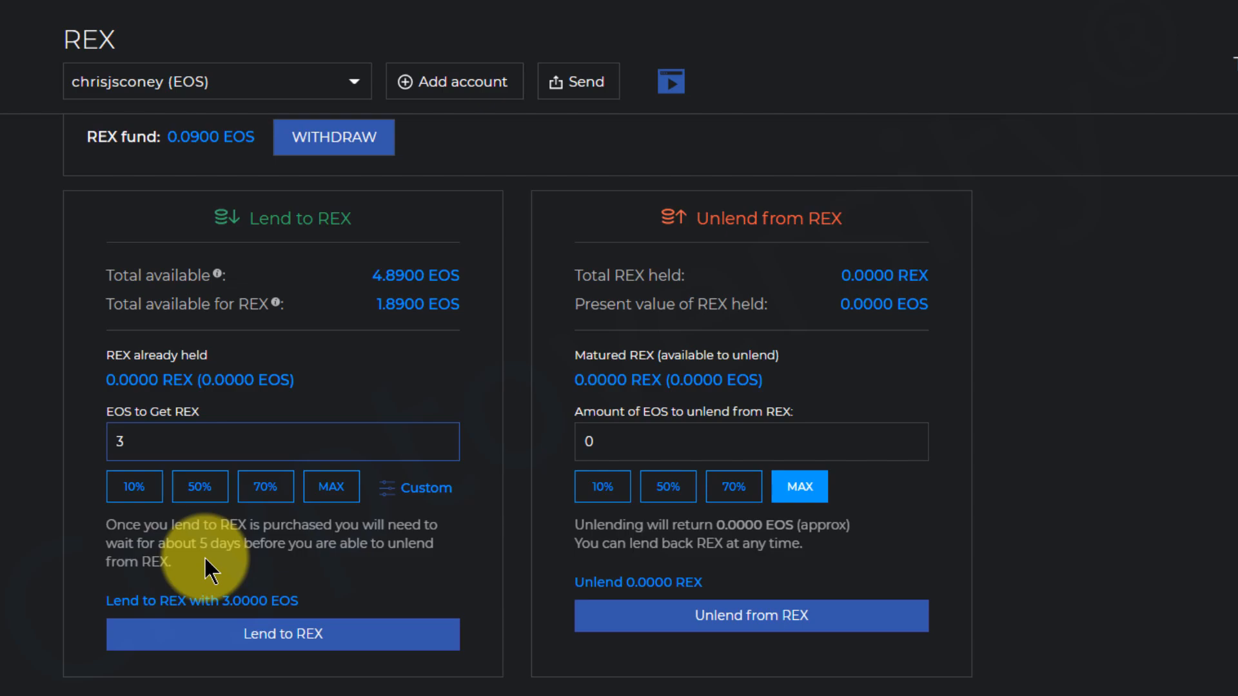
{"action": "mouse_move", "coordinate": [224, 640]}
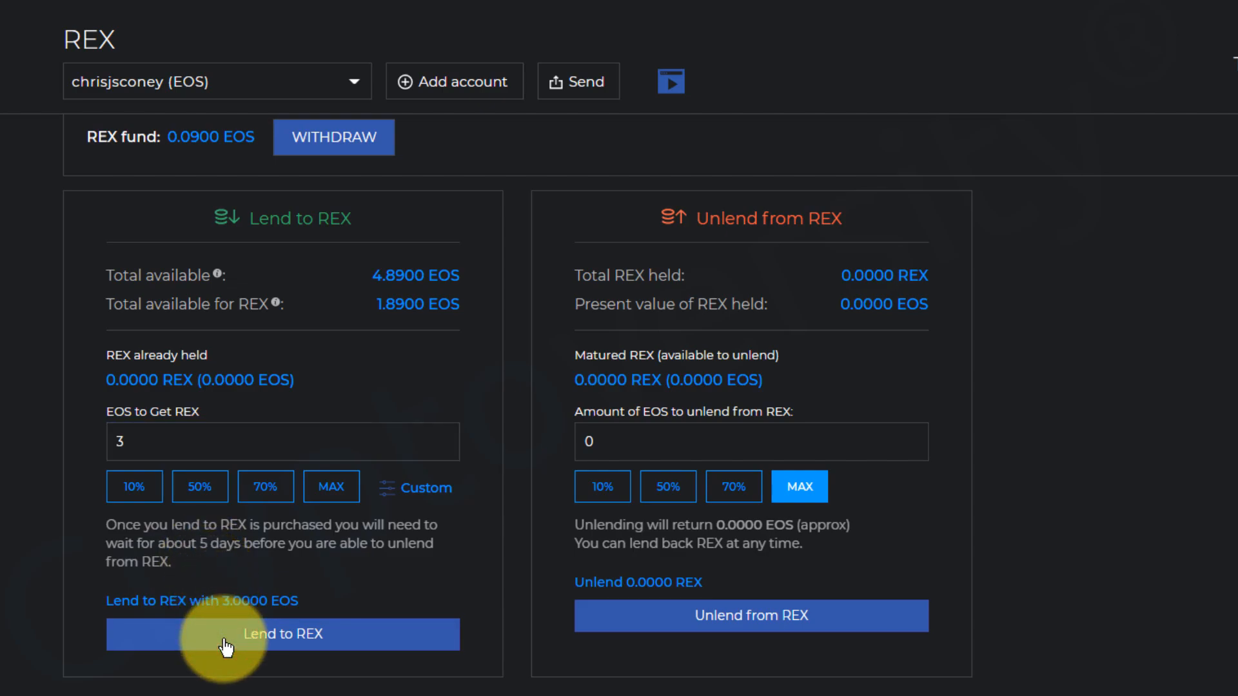
Lend 3 EOS to REX, passing the captcha and signing in Anchor, yielding 29,728.8979 REX maturing
{"action": "left_click", "coordinate": [283, 635]}
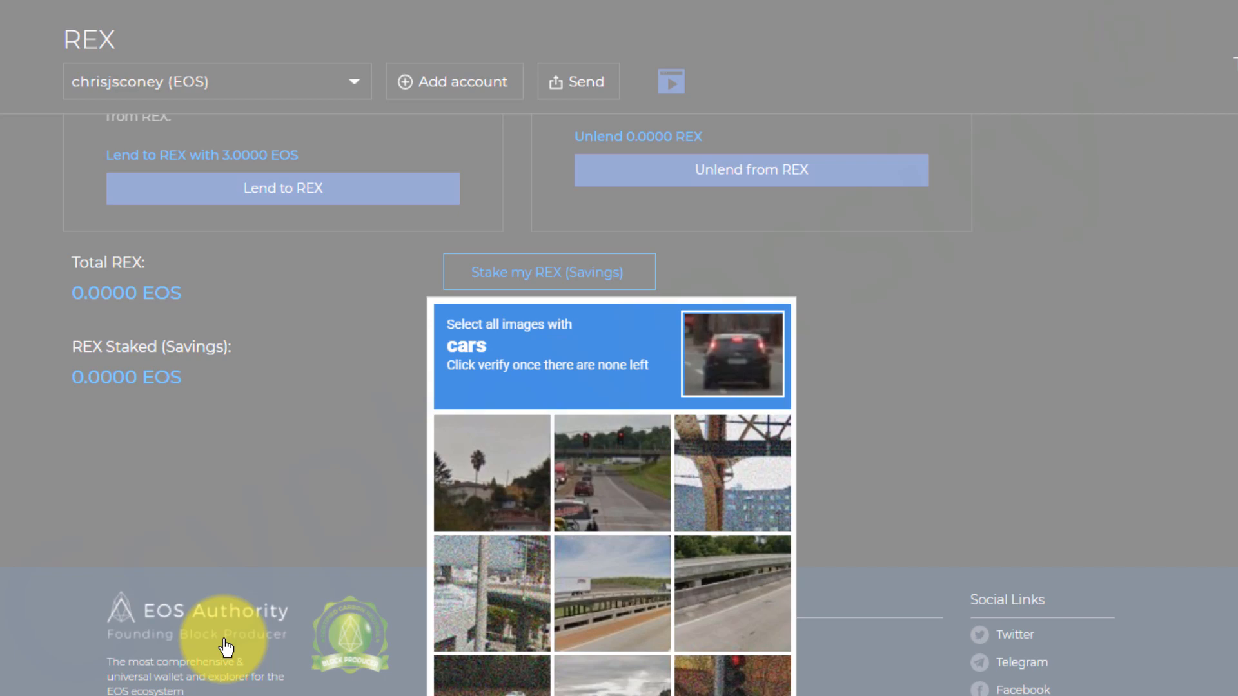
{"action": "left_click", "coordinate": [611, 474]}
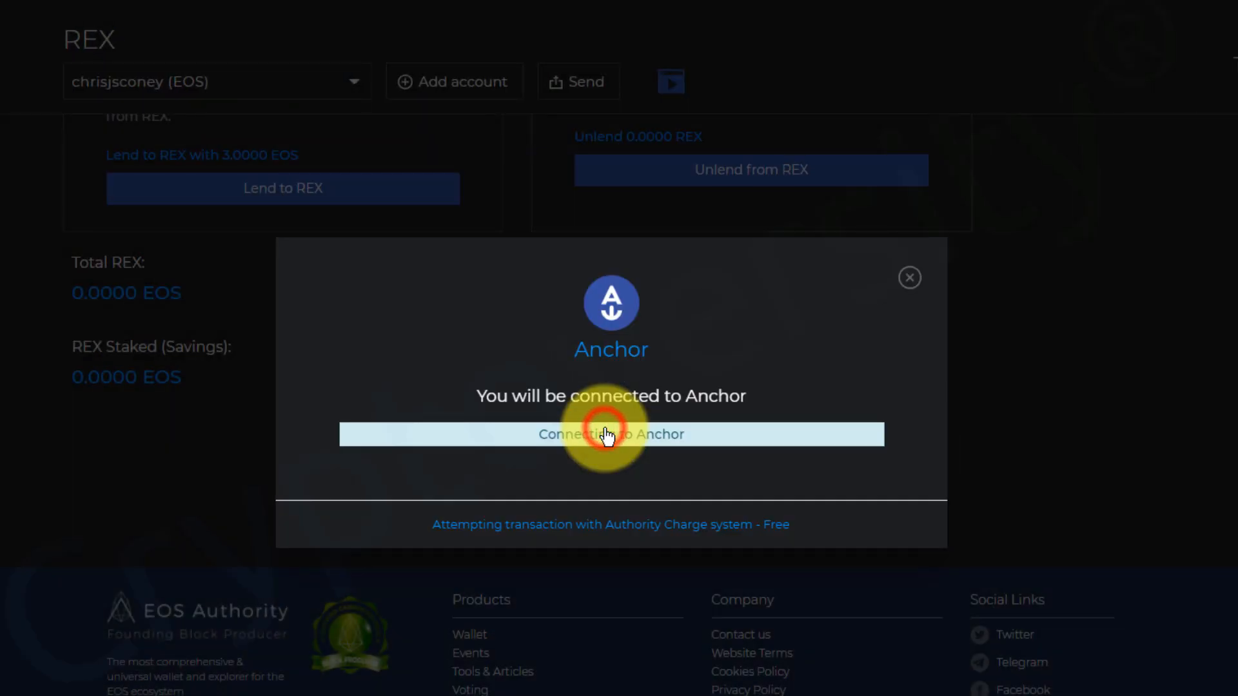
{"action": "left_click", "coordinate": [610, 435]}
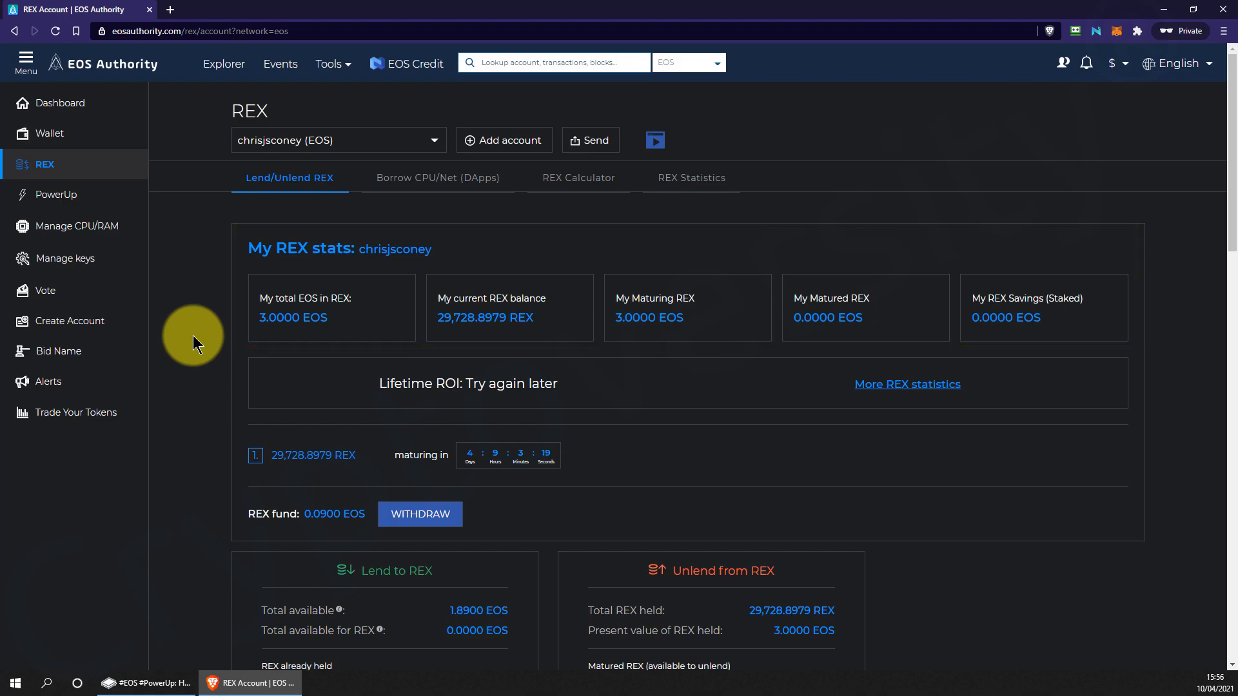
{"action": "scroll", "scroll_direction": "down", "scroll_amount": 3}
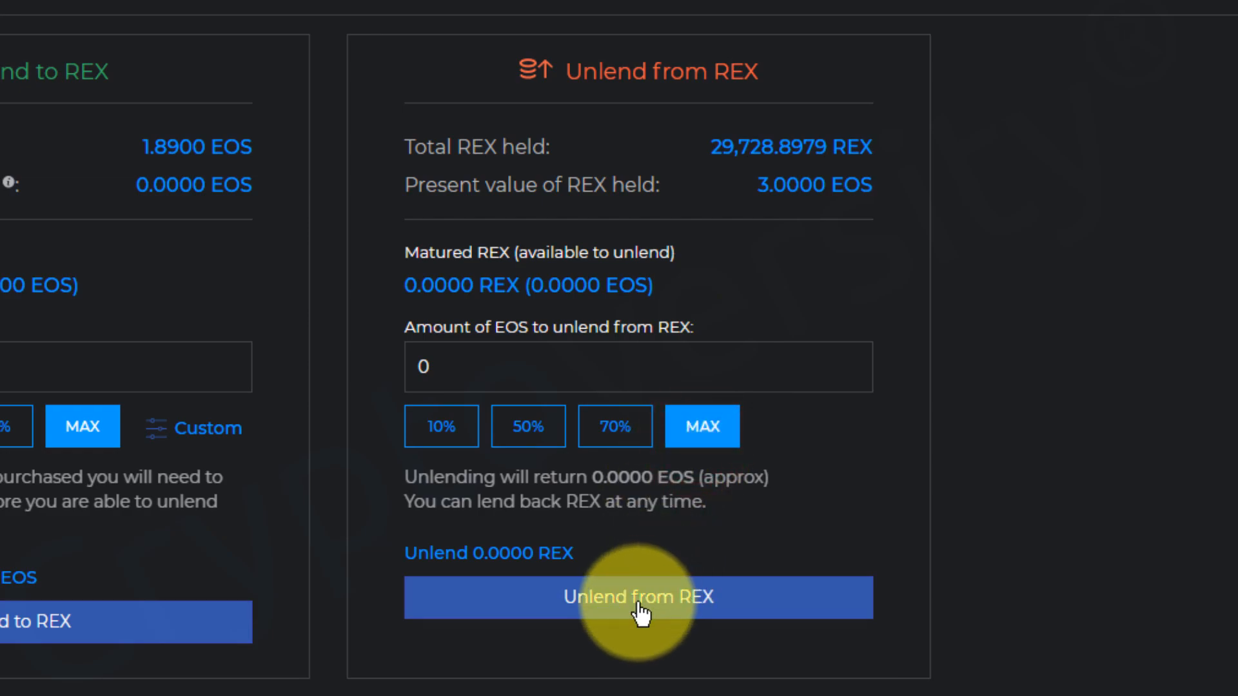
{"action": "mouse_move", "coordinate": [1070, 324]}
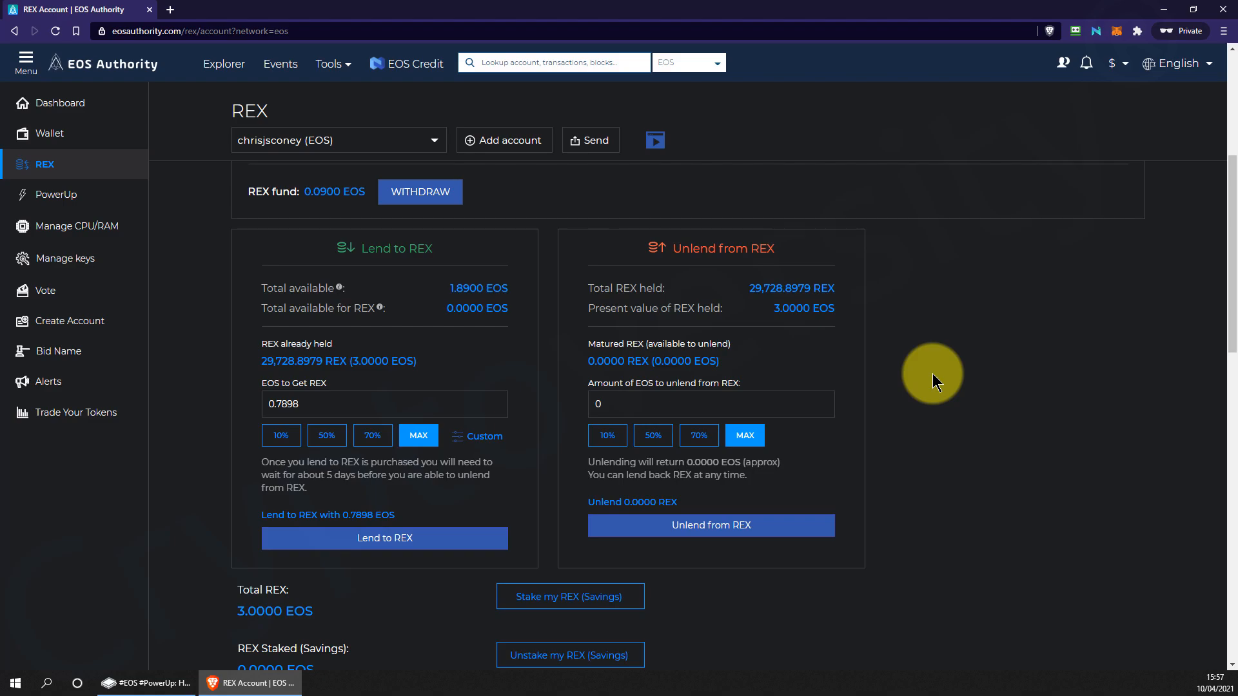
{"action": "mouse_move", "coordinate": [891, 392]}
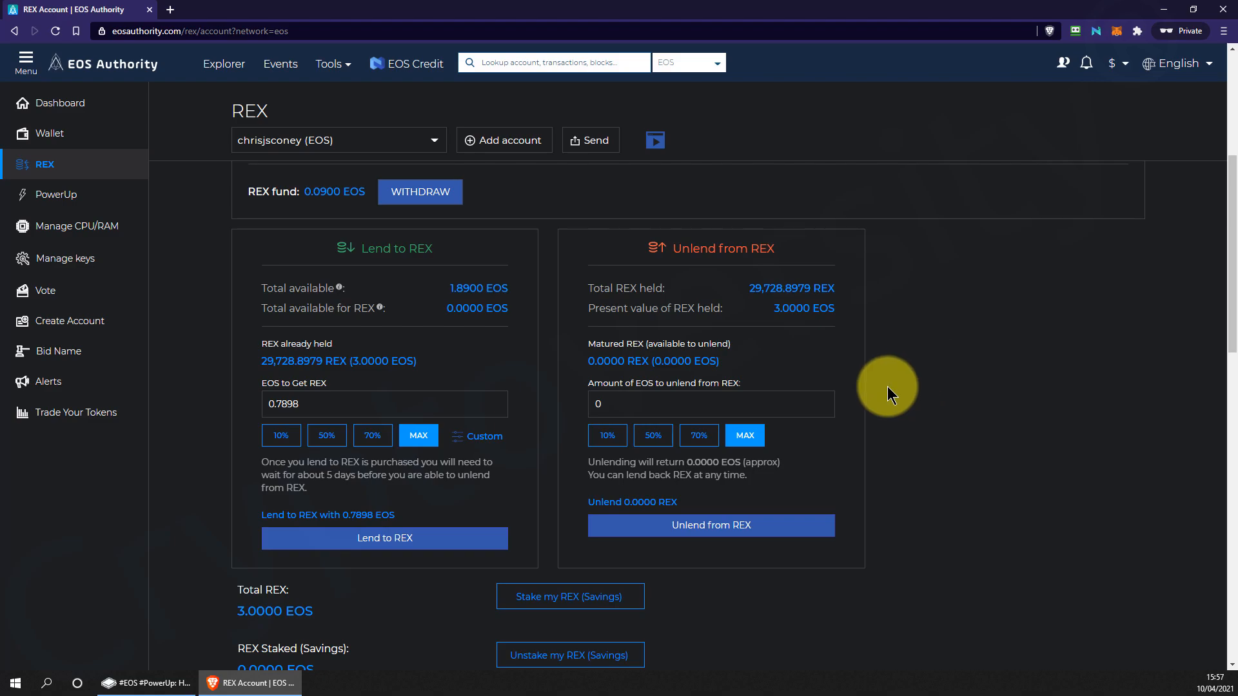